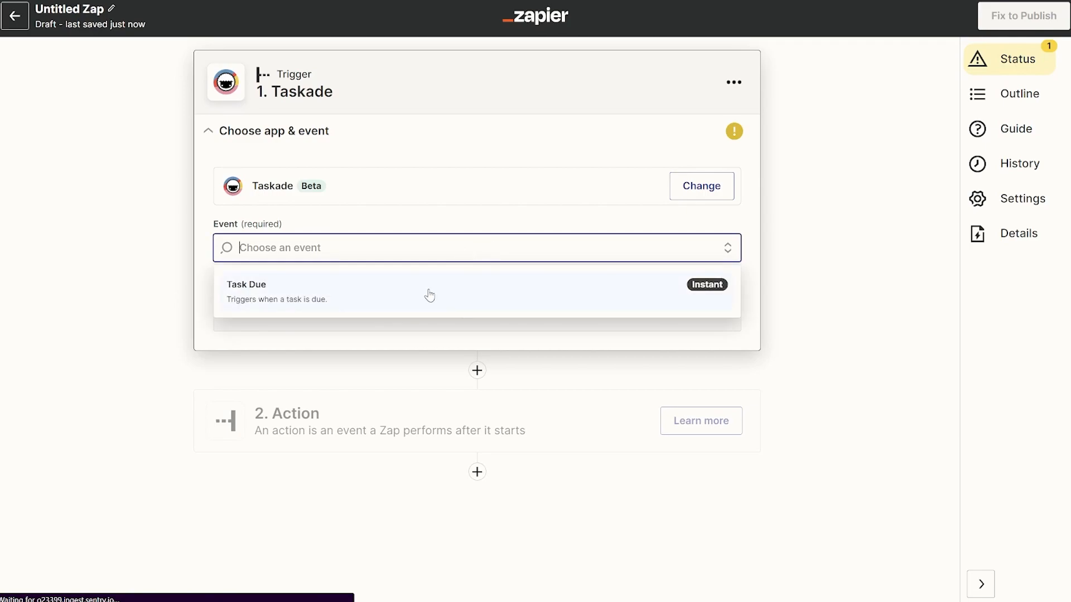
Step: Set the Taskade trigger to Task Due for the workspace and test it, finding 'Create new video ideas'
{"action": "left_click", "coordinate": [430, 292]}
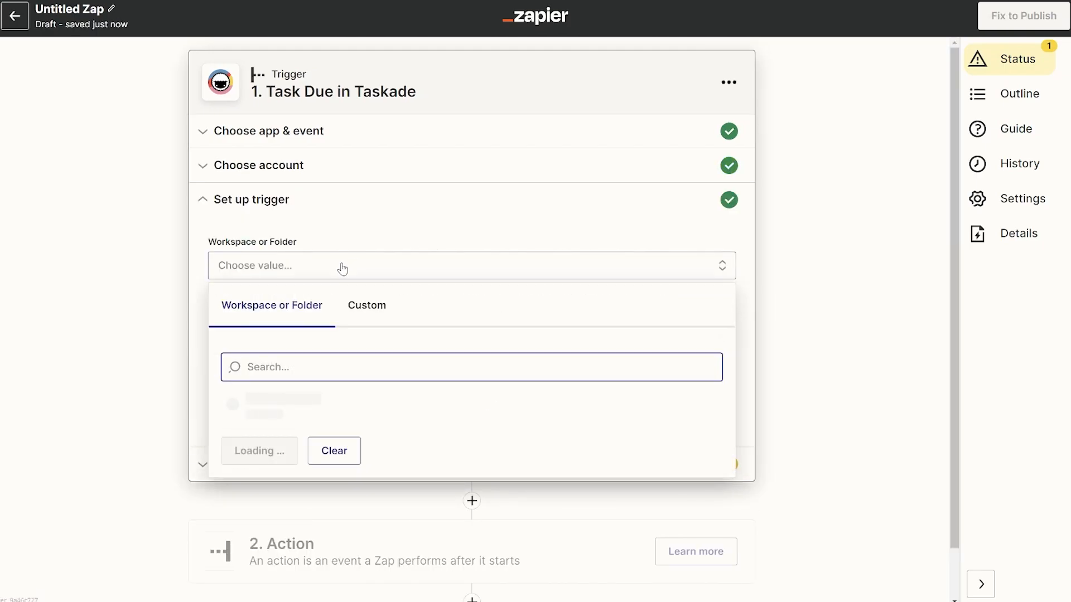
{"action": "left_click", "coordinate": [280, 400]}
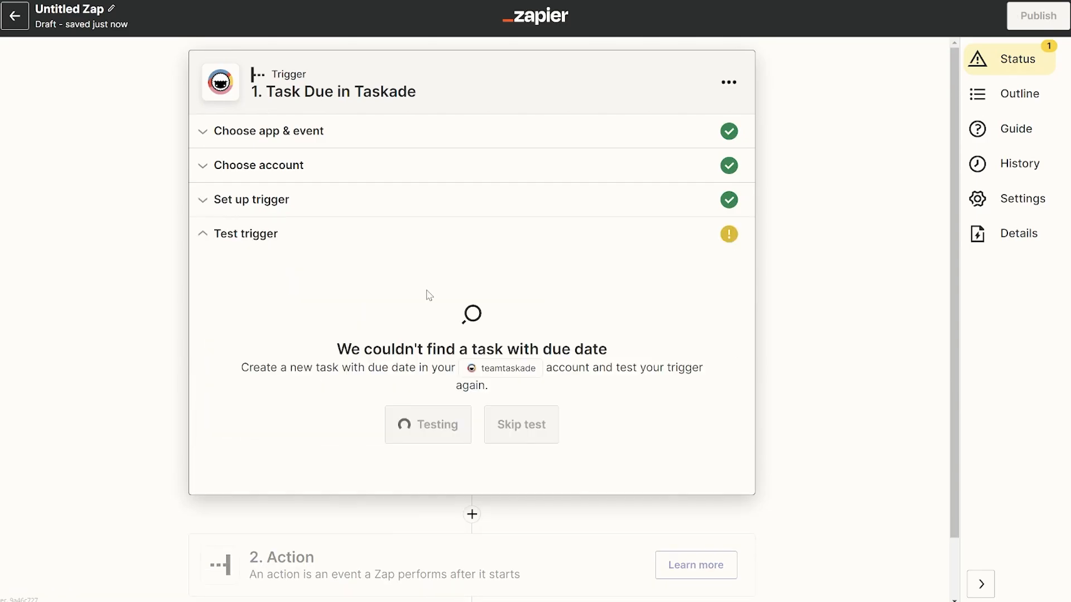
{"action": "left_click", "coordinate": [428, 424]}
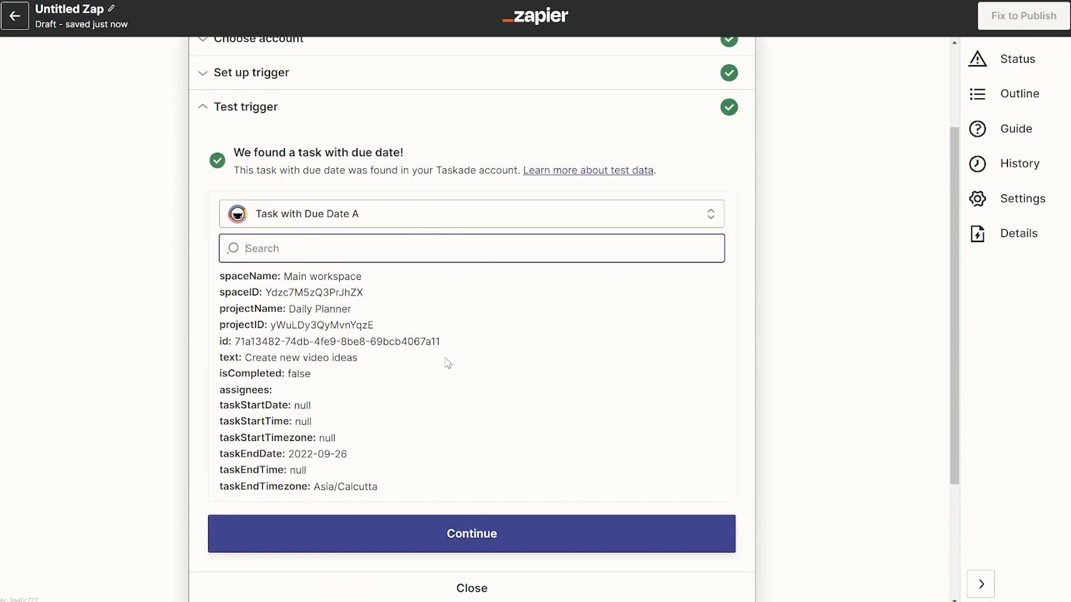
Step: Add a Slack Send Channel Message action posting 'New Task added, get started' to general
{"action": "left_click", "coordinate": [471, 533]}
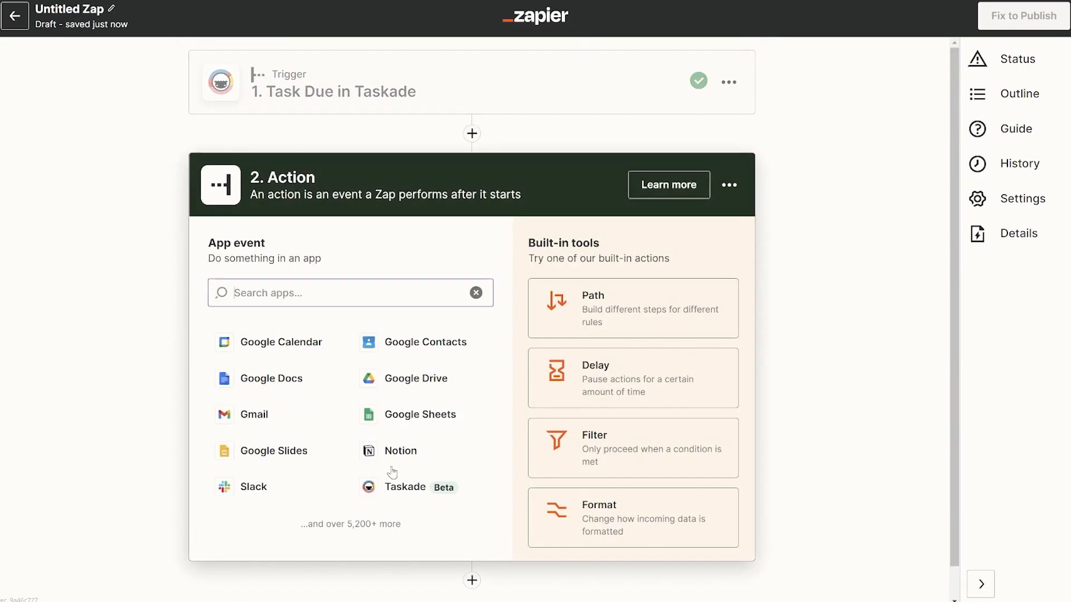
{"action": "left_click", "coordinate": [404, 486]}
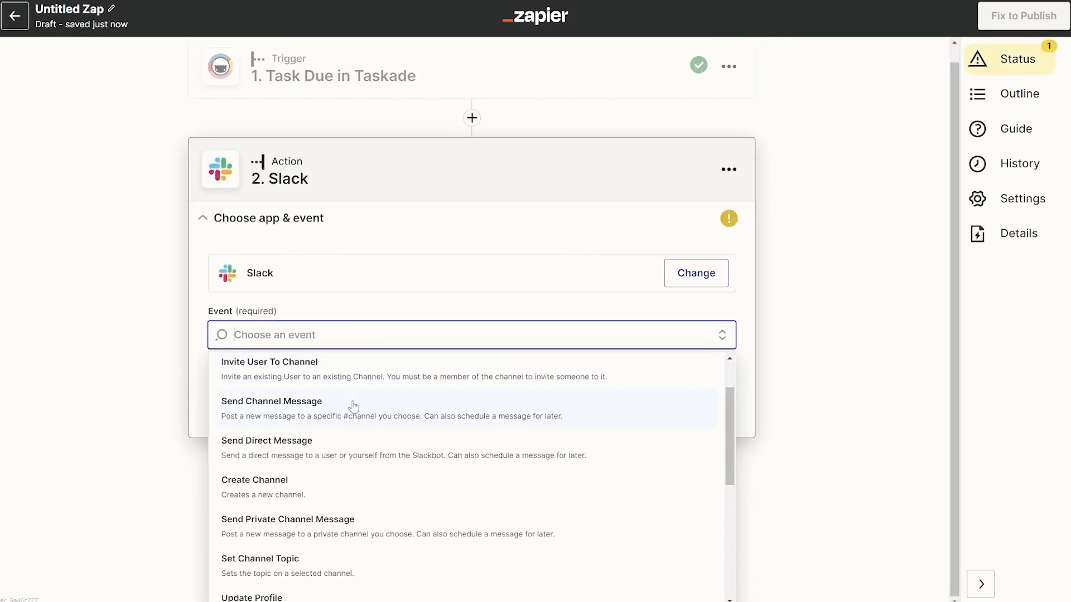
{"action": "left_click", "coordinate": [271, 401]}
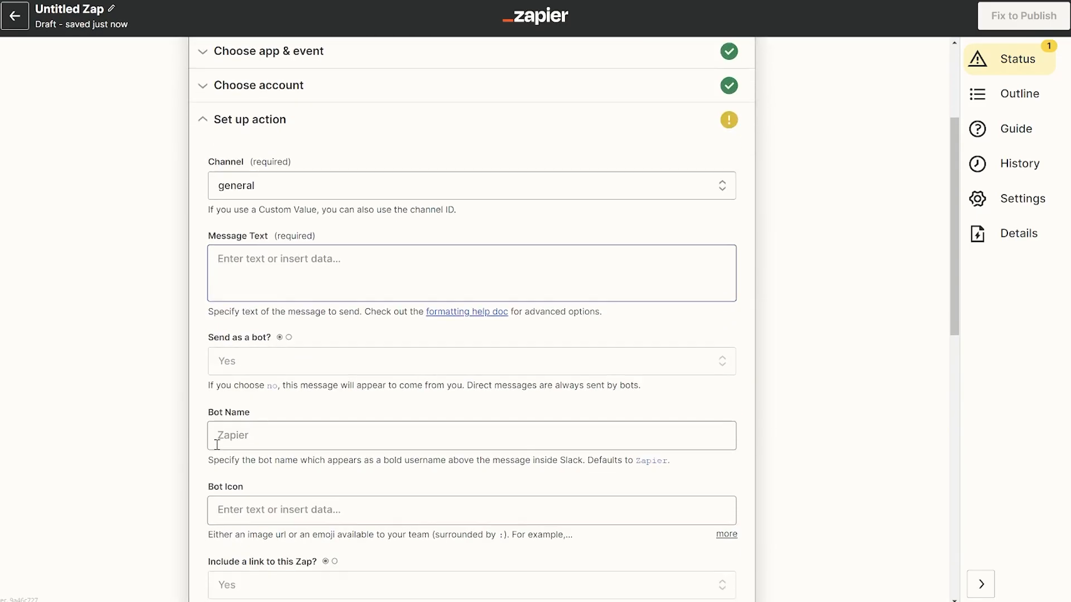
{"action": "type", "text": "New Task added, get started"}
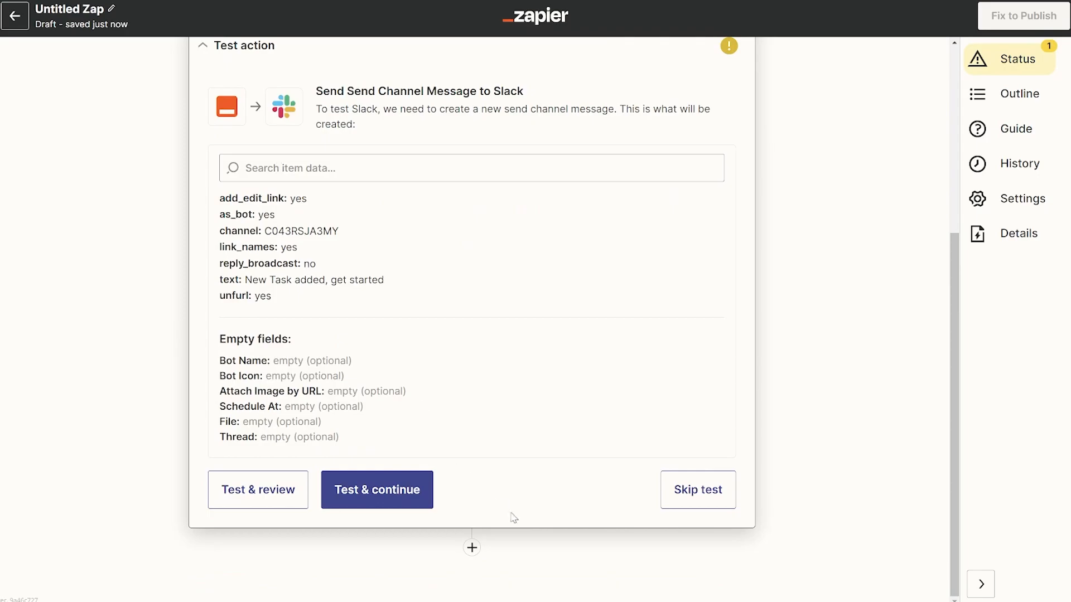
Step: Send the Slack test message and publish the Taskade-to-Slack Zap
{"action": "left_click", "coordinate": [376, 490]}
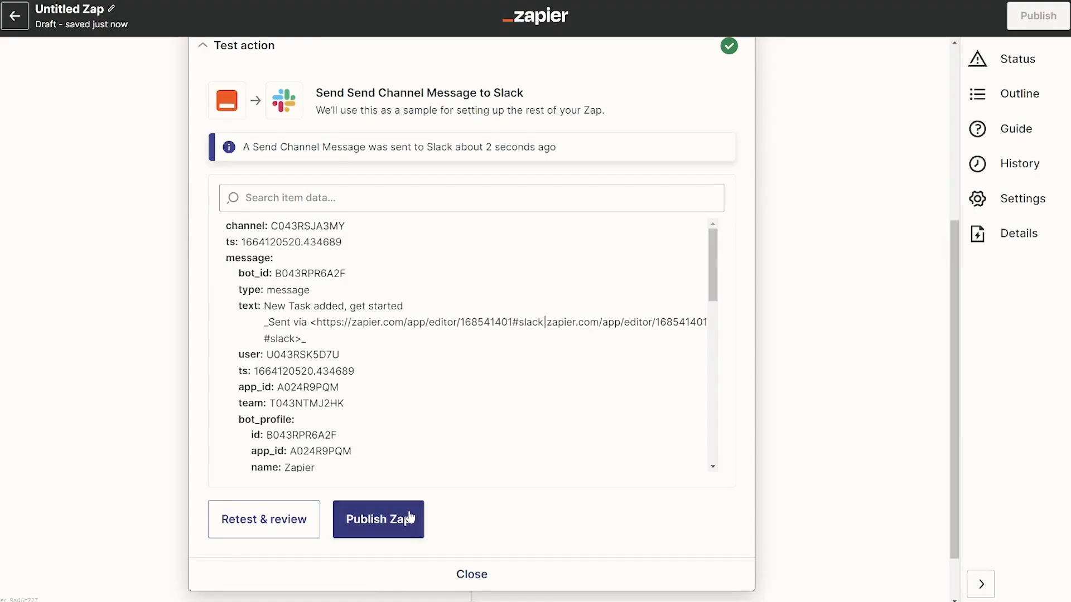
{"action": "left_click", "coordinate": [378, 519]}
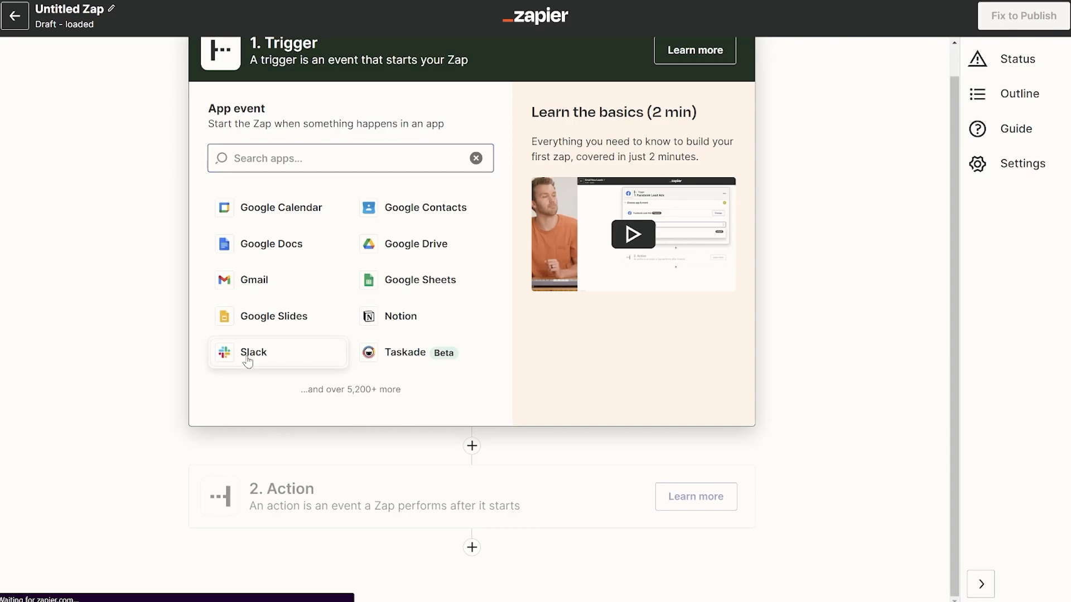
Step: Use Slack New Mention as the trigger, map its Text to the Taskade task Content, and test
{"action": "left_click", "coordinate": [253, 352]}
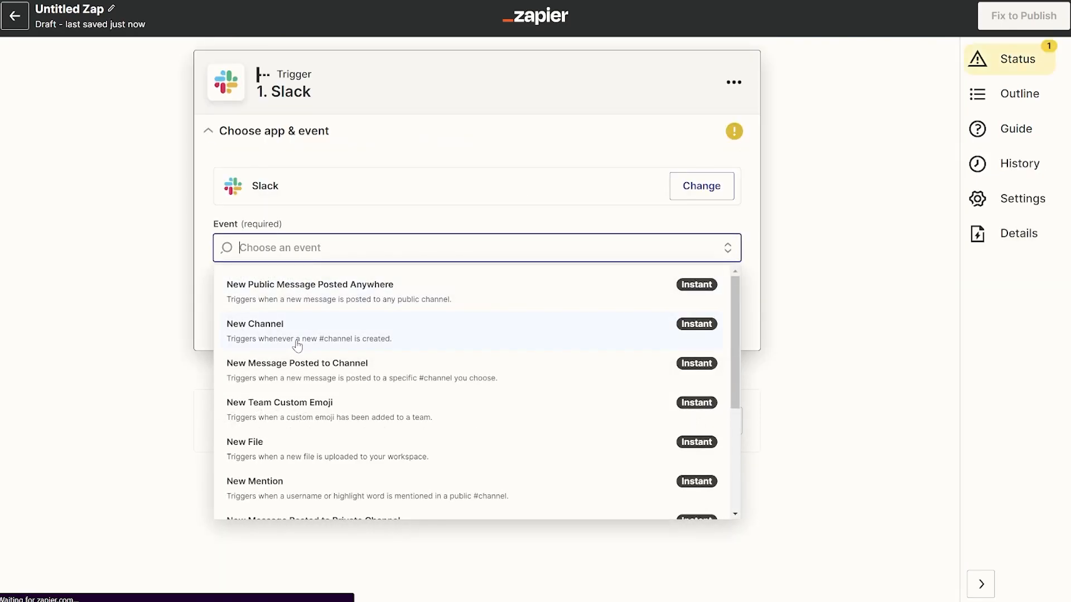
{"action": "left_click", "coordinate": [254, 481]}
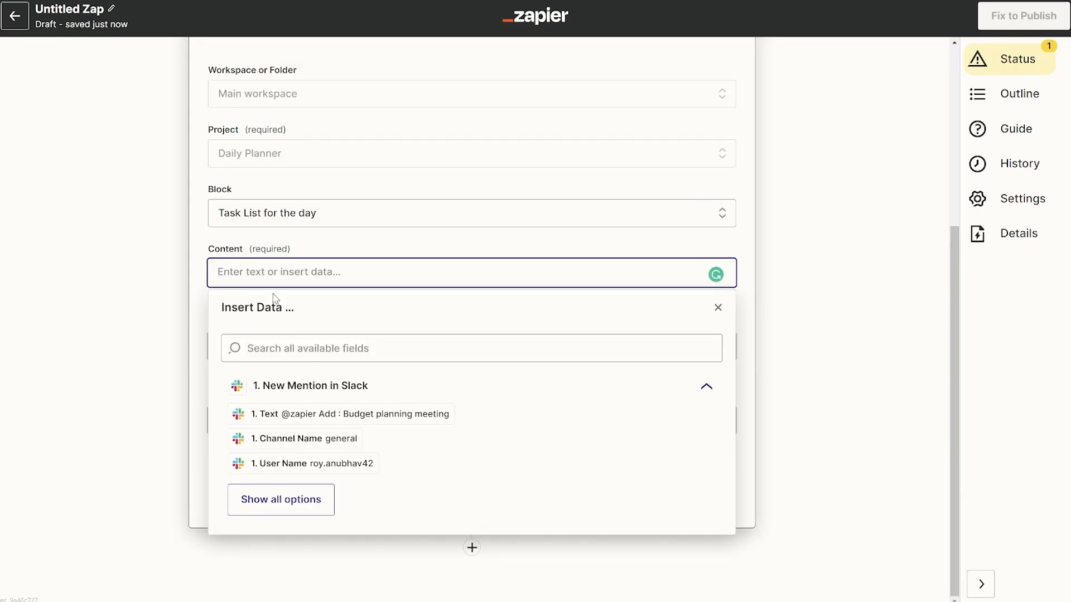
{"action": "left_click", "coordinate": [341, 414]}
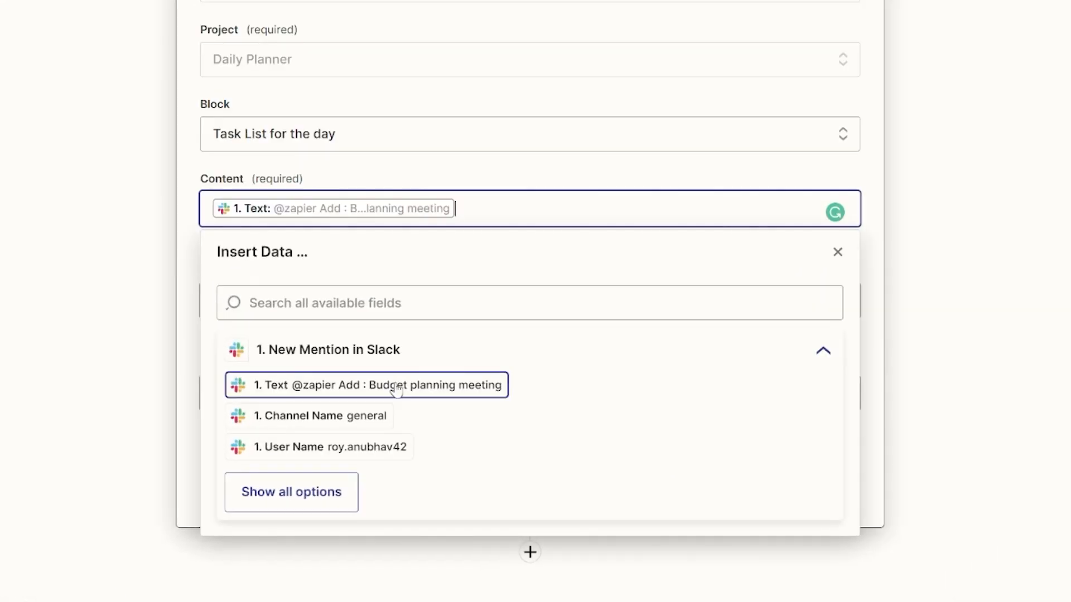
{"action": "left_click", "coordinate": [837, 253]}
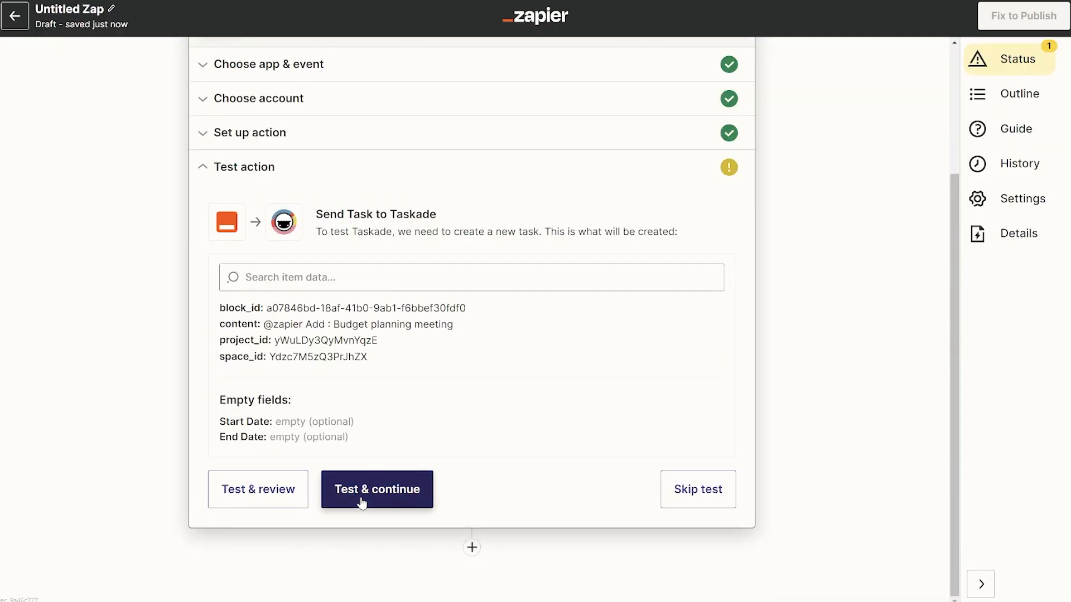
{"action": "left_click", "coordinate": [376, 489]}
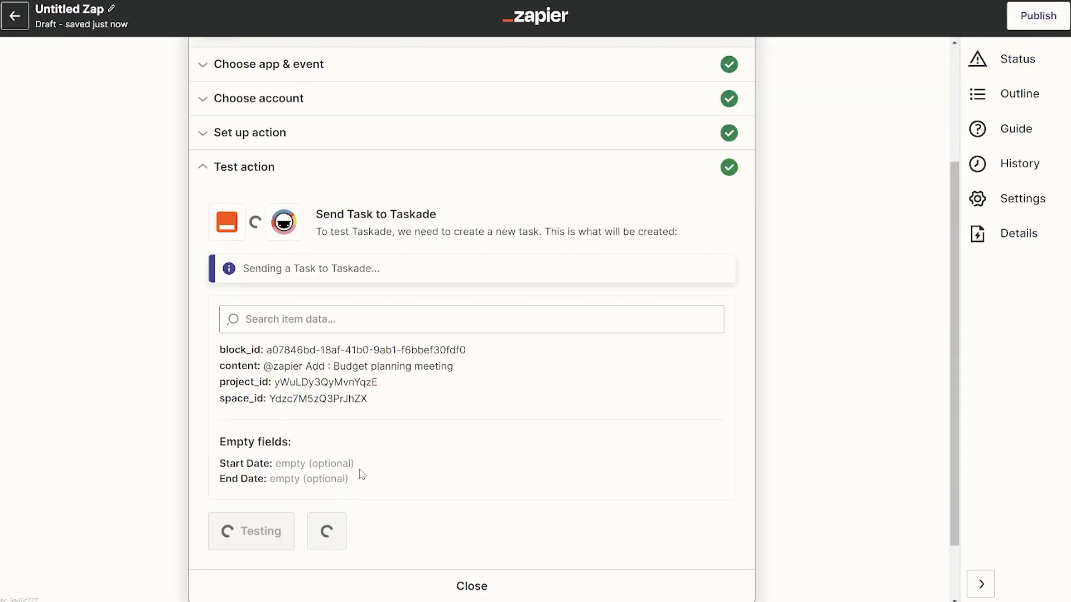
{"action": "left_click", "coordinate": [251, 531]}
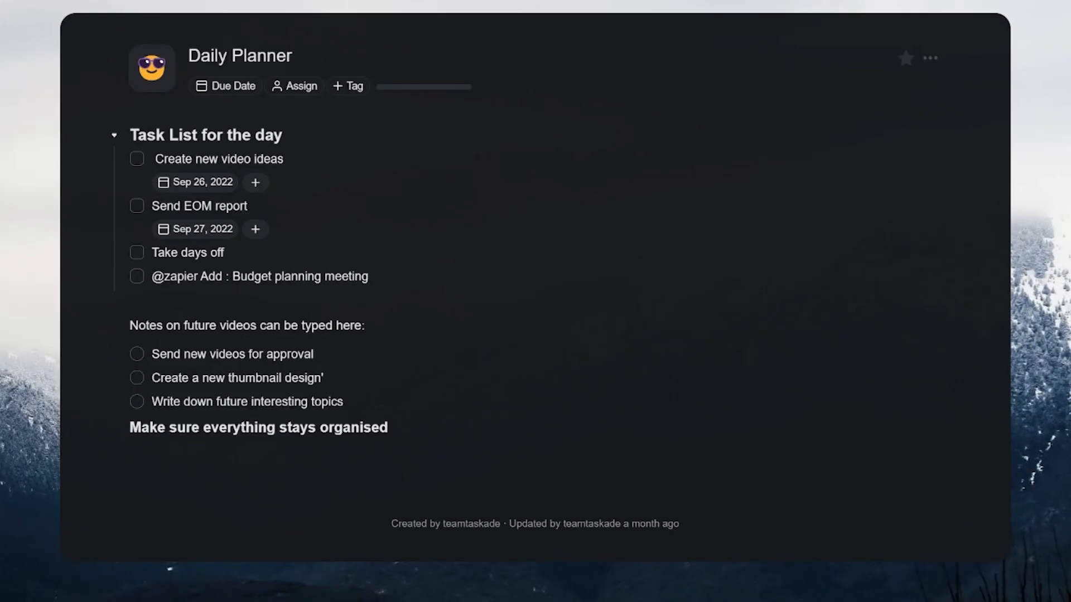
{"action": "mouse_move", "coordinate": [188, 283]}
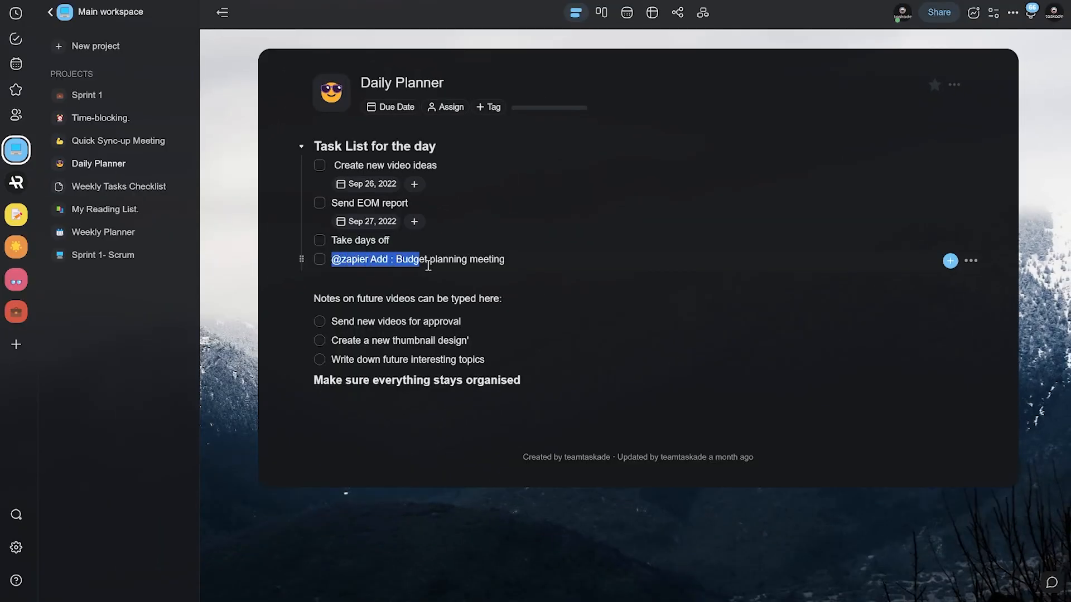
Step: Publish the Slack-to-Taskade Zap and turn it on
{"action": "left_click", "coordinate": [378, 457]}
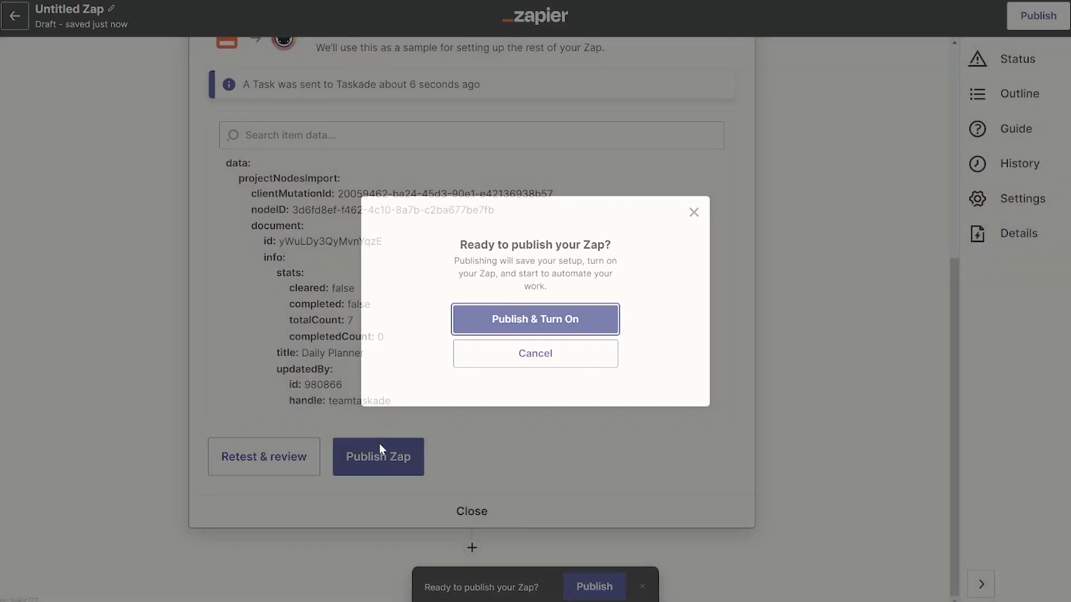
{"action": "left_click", "coordinate": [535, 319]}
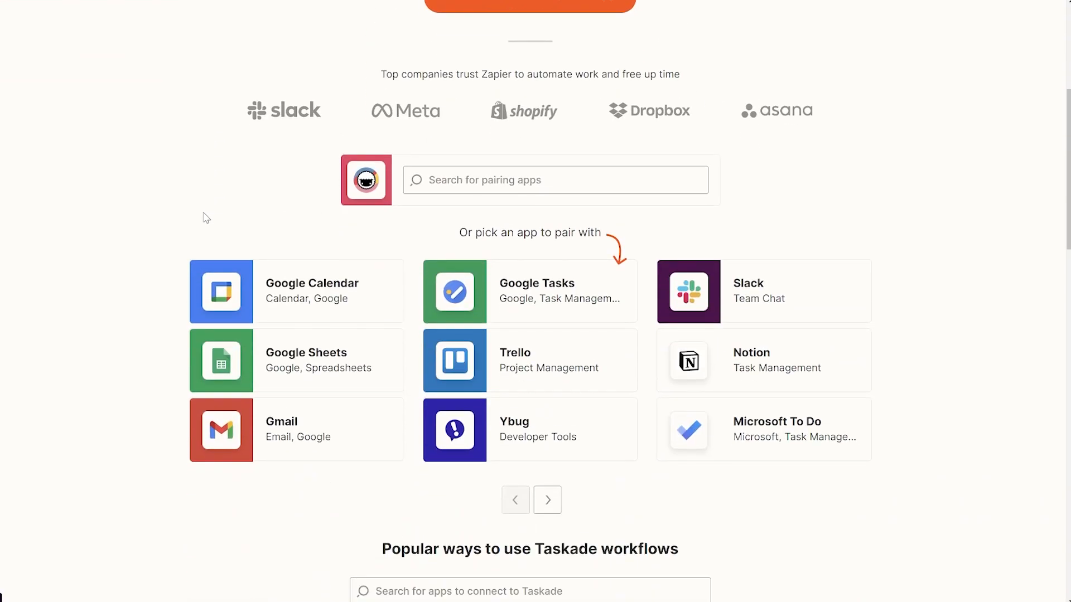
{"action": "scroll", "scroll_direction": "down", "scroll_amount": 3}
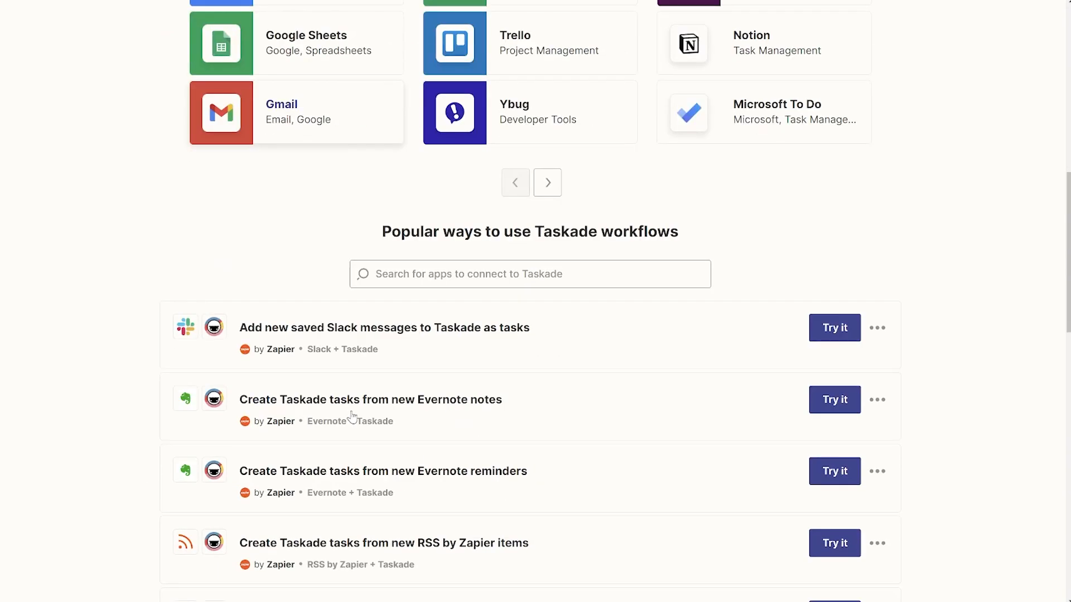
{"action": "scroll", "scroll_direction": "down", "scroll_amount": 3}
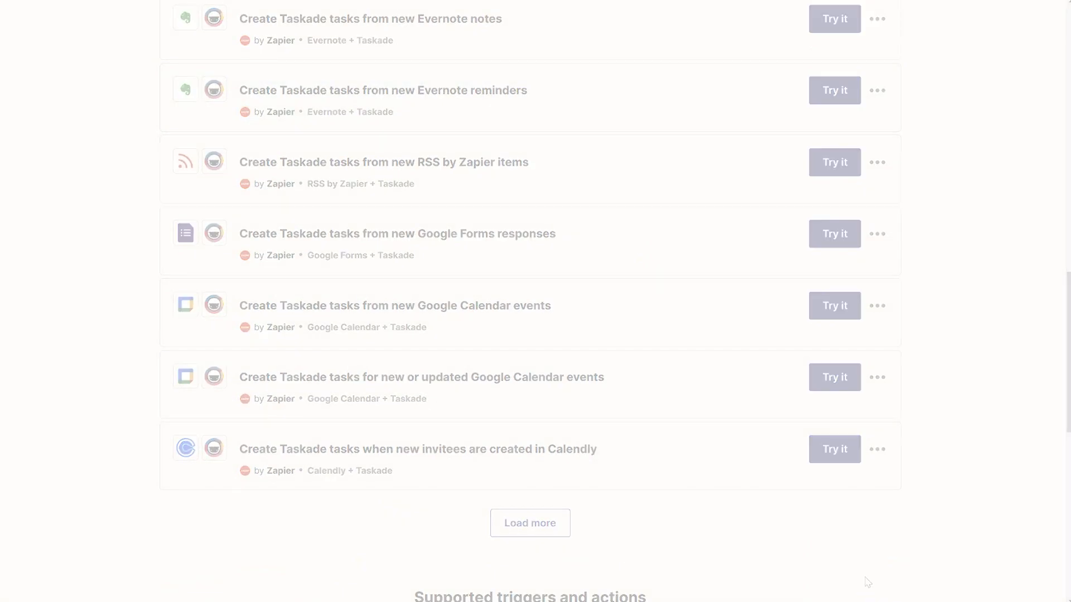